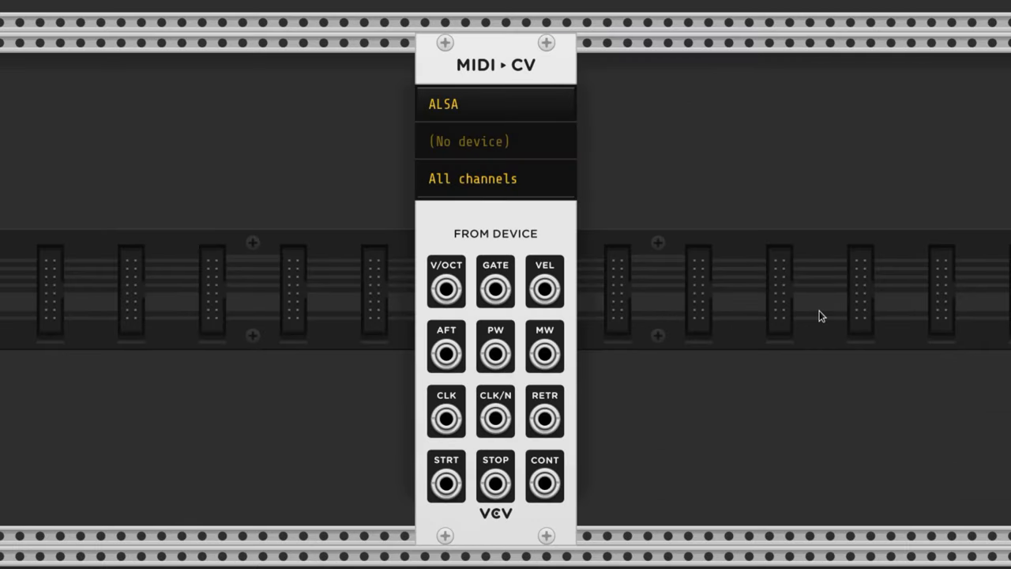
{"action": "mouse_move", "coordinate": [518, 73]}
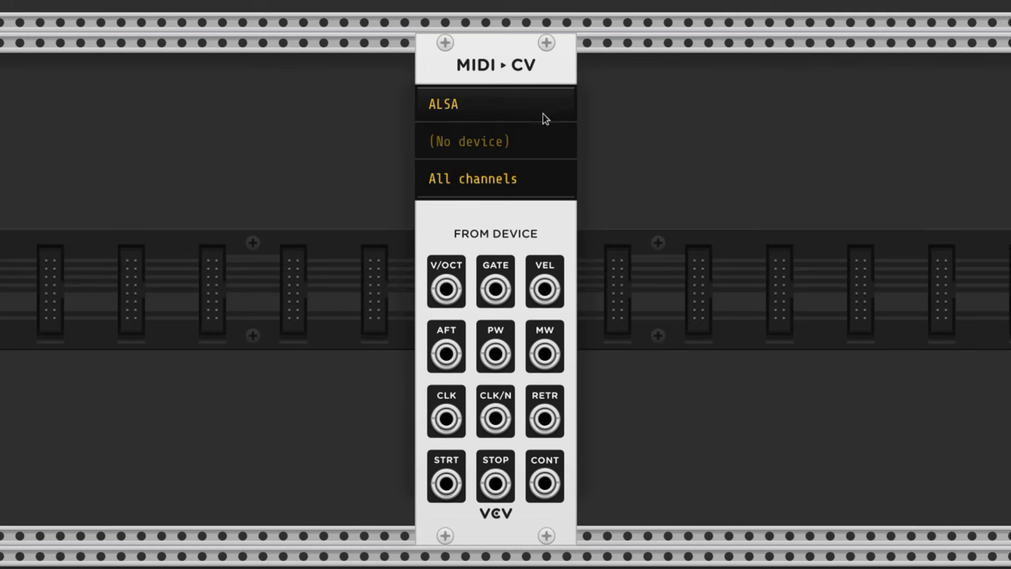
Select the Keystation 88 MK3 as the MIDI-CV input device
{"action": "left_click", "coordinate": [468, 141]}
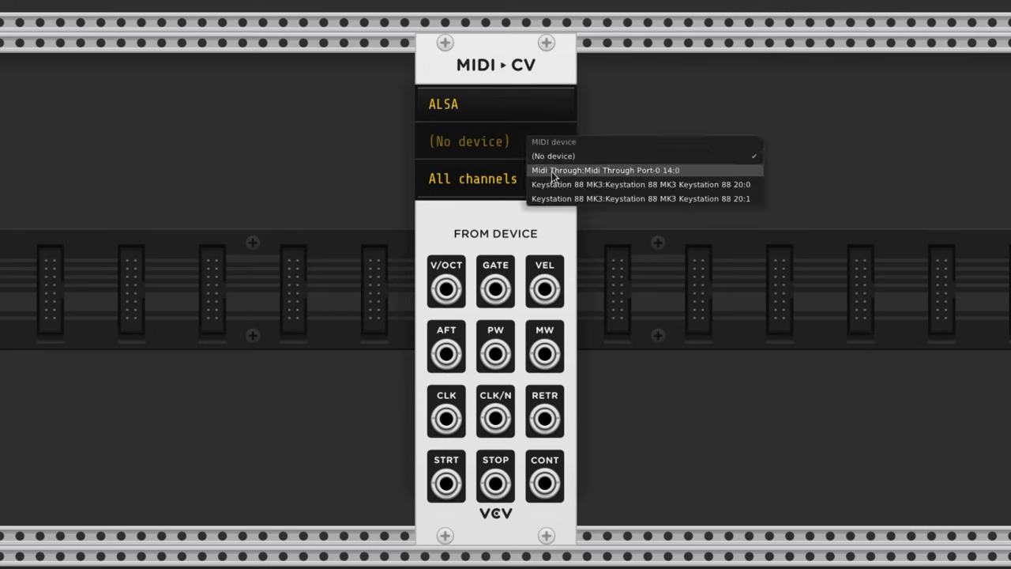
{"action": "left_click", "coordinate": [639, 184]}
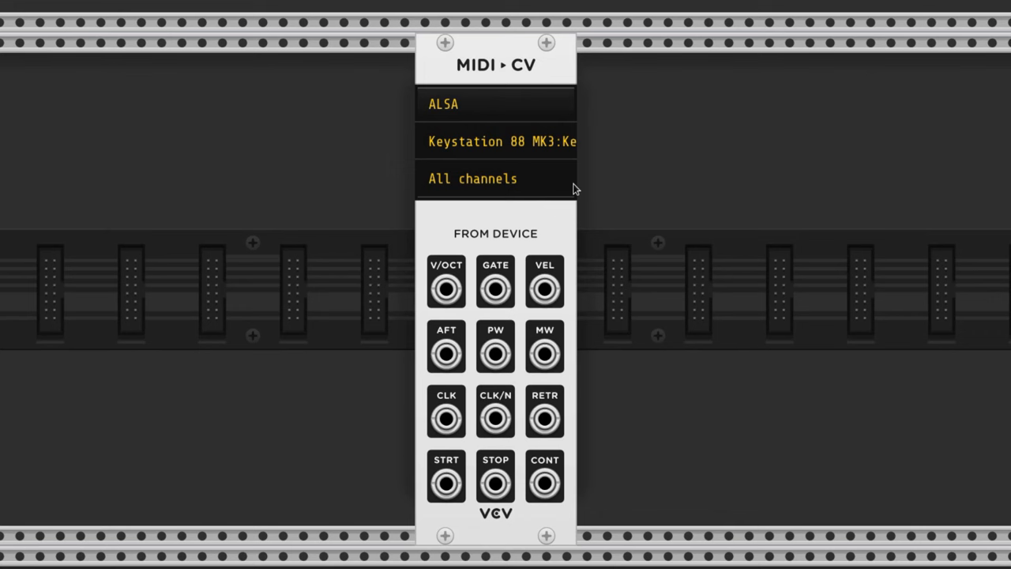
{"action": "mouse_move", "coordinate": [632, 150]}
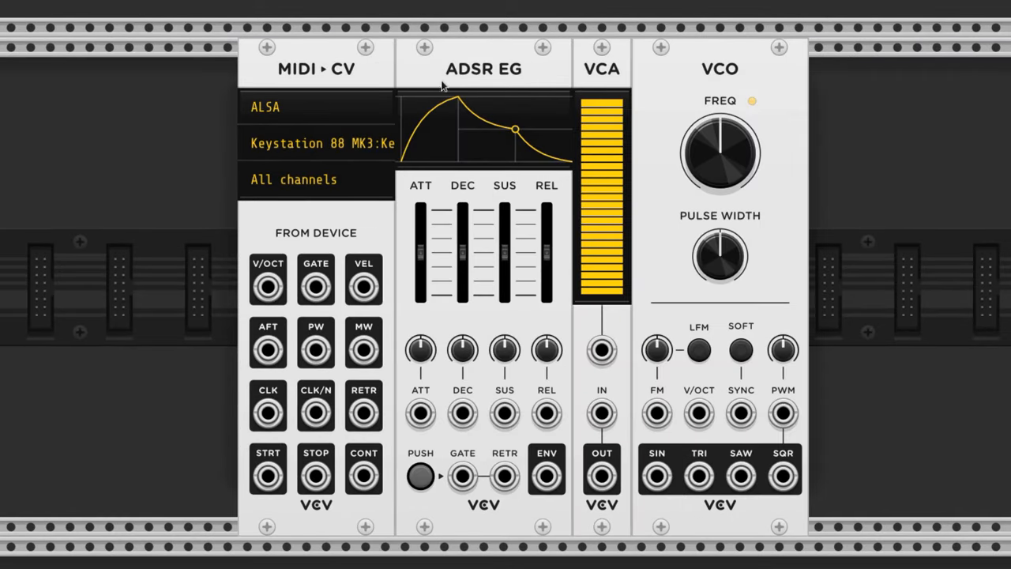
{"action": "mouse_move", "coordinate": [634, 86]}
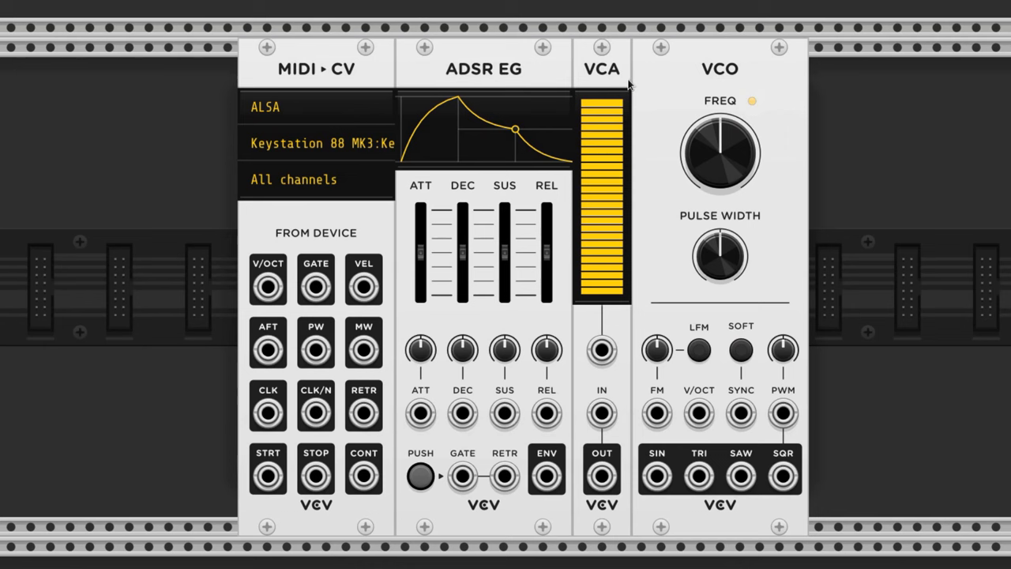
{"action": "mouse_move", "coordinate": [684, 81]}
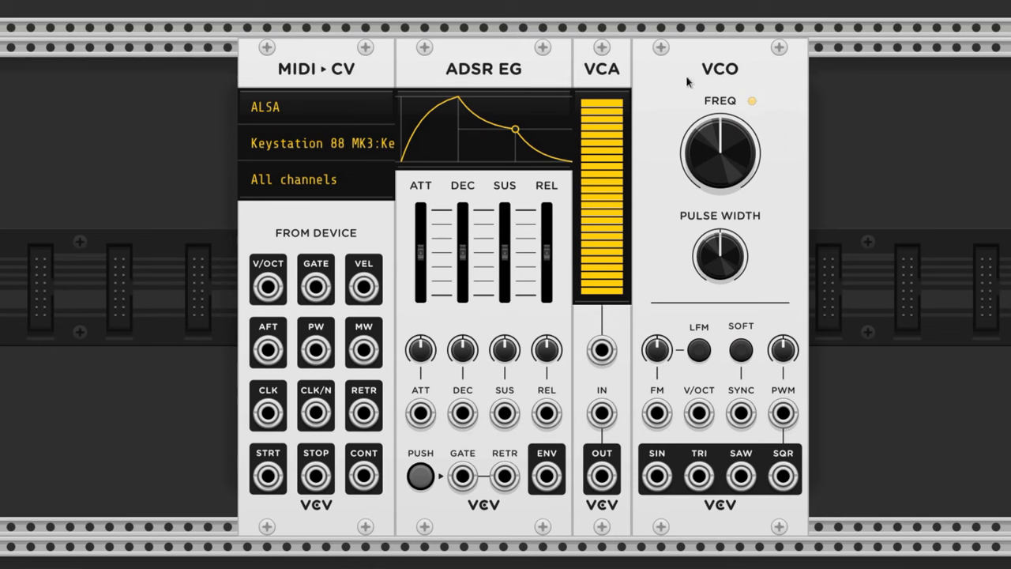
{"action": "mouse_move", "coordinate": [703, 93]}
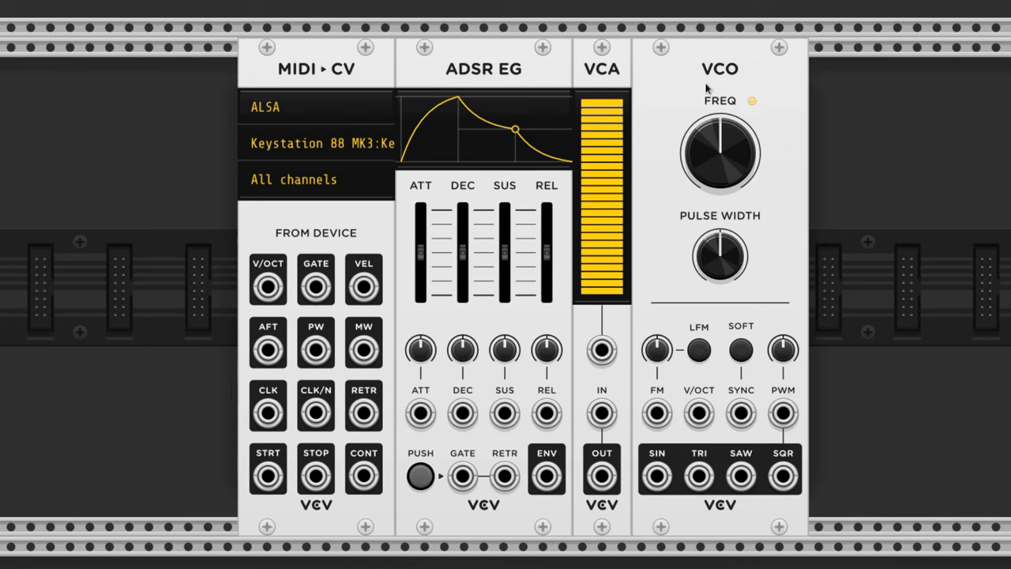
{"action": "mouse_move", "coordinate": [913, 124]}
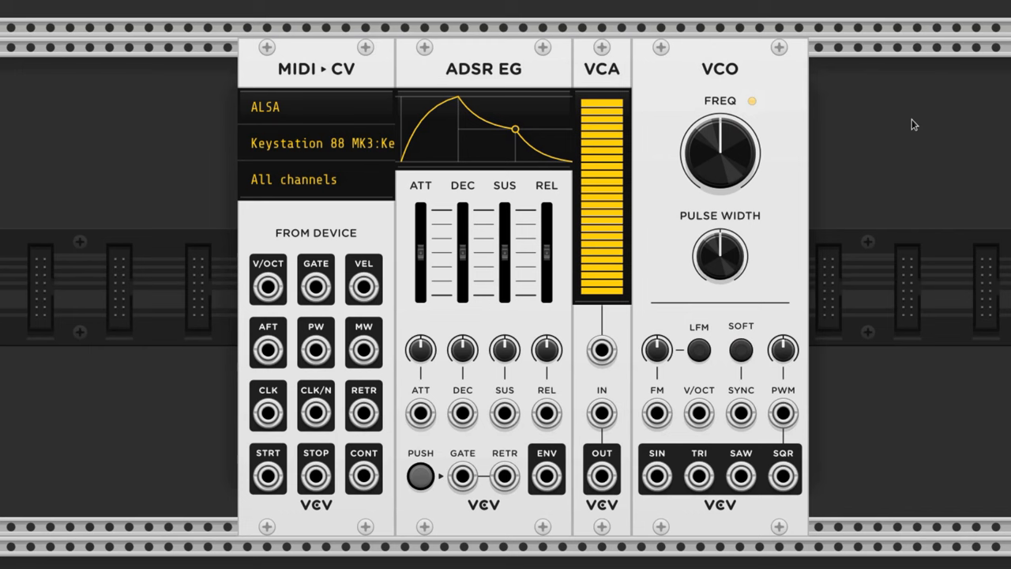
{"action": "mouse_move", "coordinate": [780, 116]}
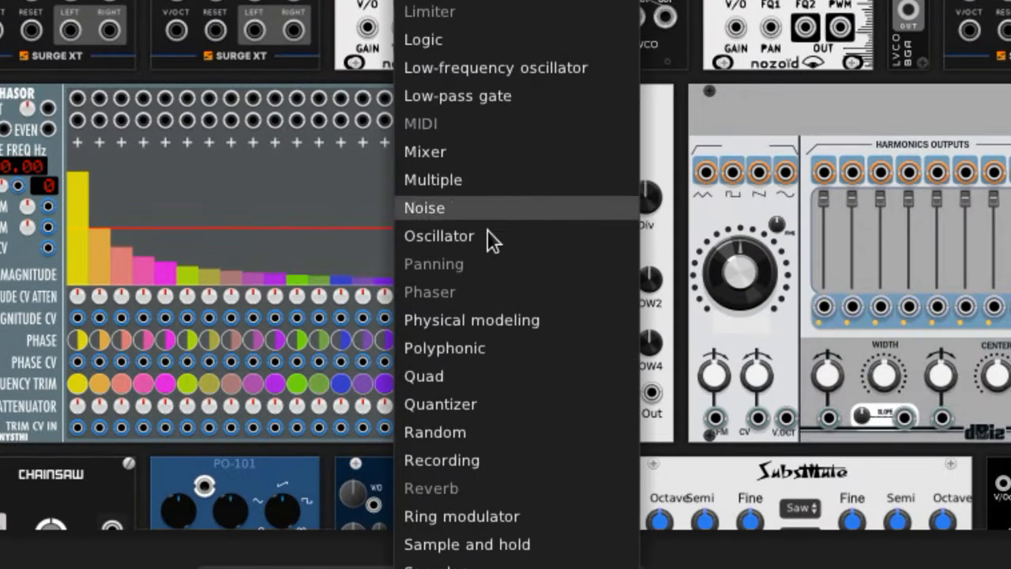
{"action": "mouse_move", "coordinate": [483, 370]}
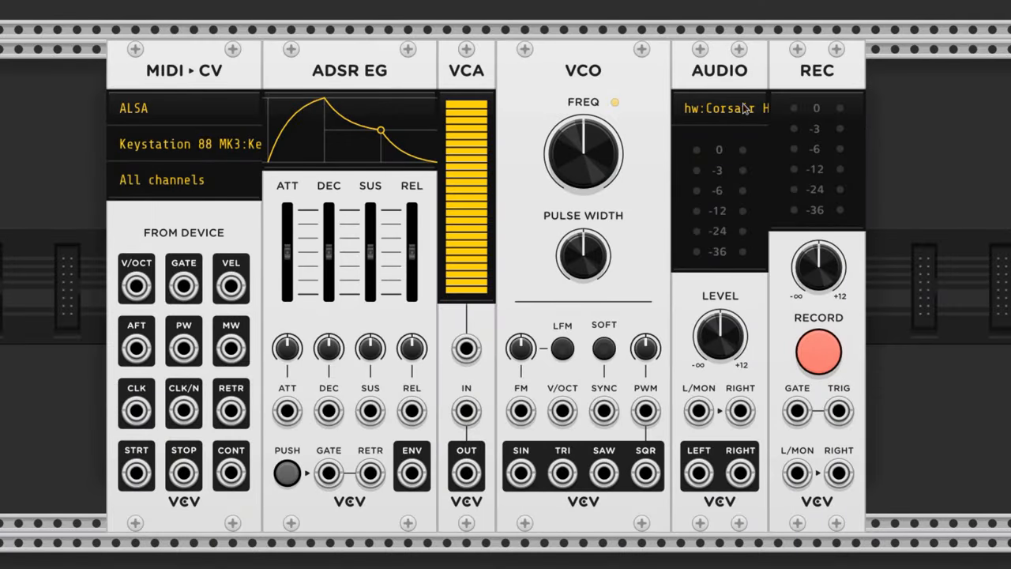
{"action": "mouse_move", "coordinate": [712, 117]}
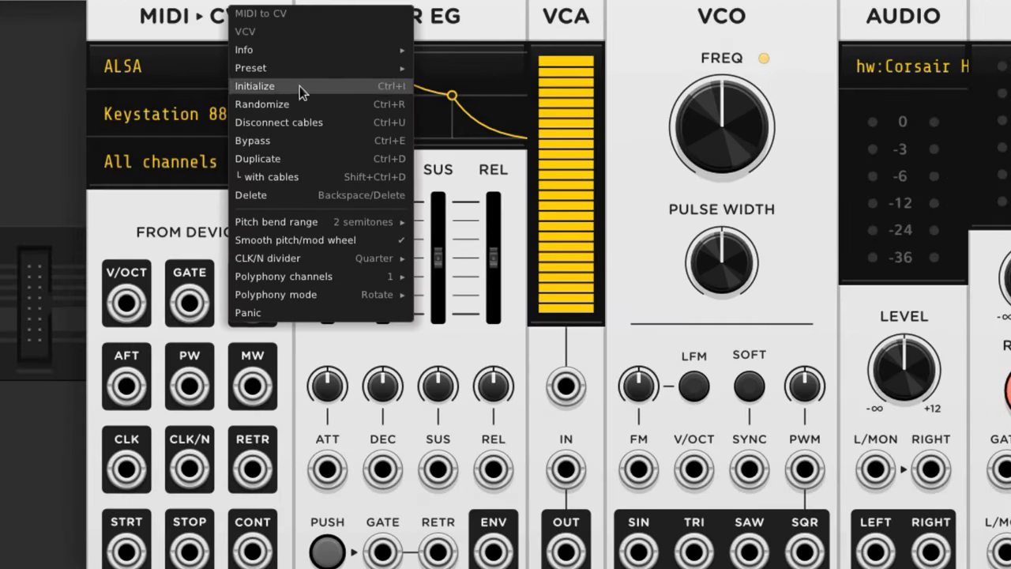
Open the MIDI-CV polyphony channel choices, currently monophonic
{"action": "left_click", "coordinate": [282, 275]}
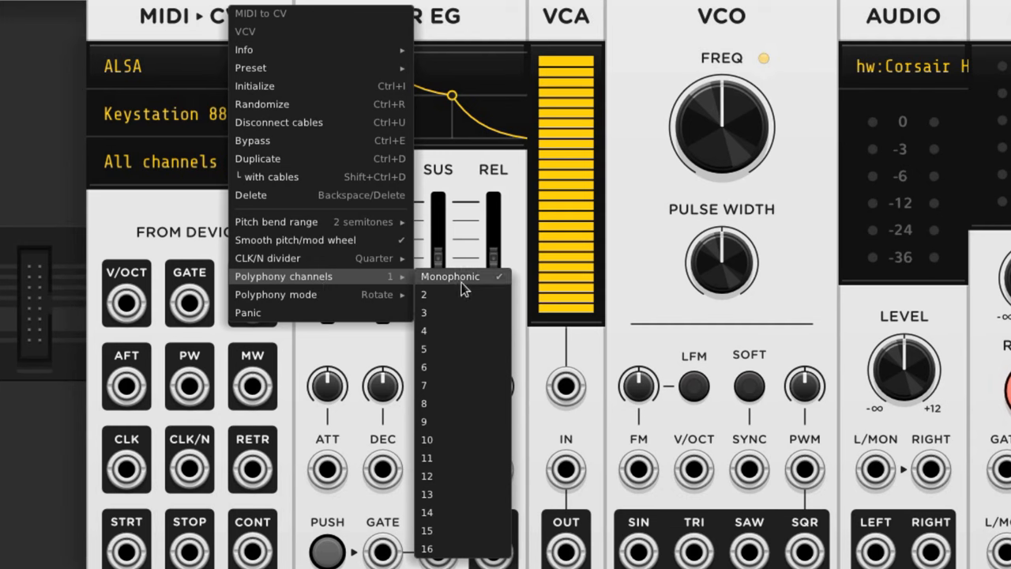
{"action": "mouse_move", "coordinate": [471, 408]}
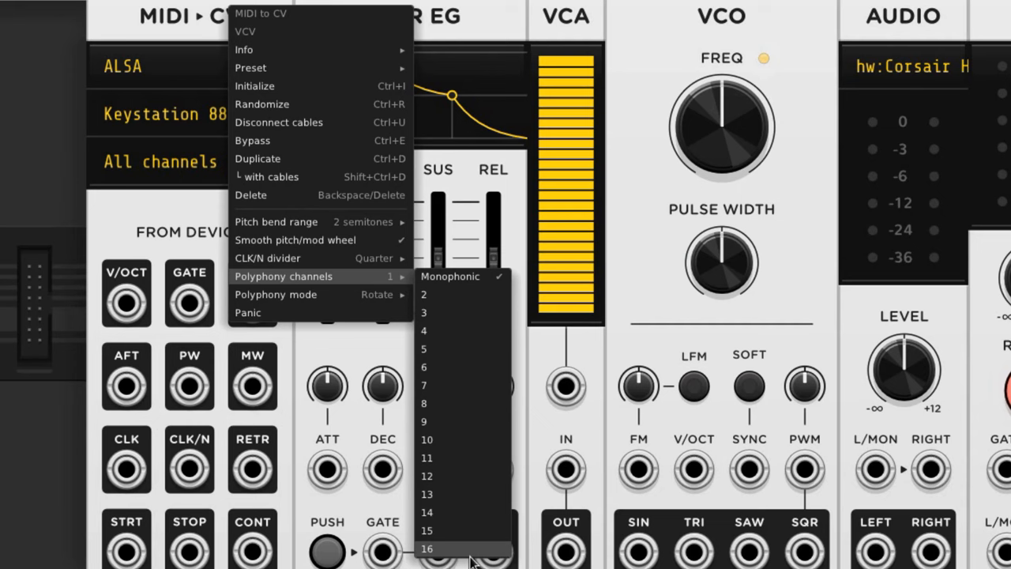
{"action": "mouse_move", "coordinate": [463, 408]}
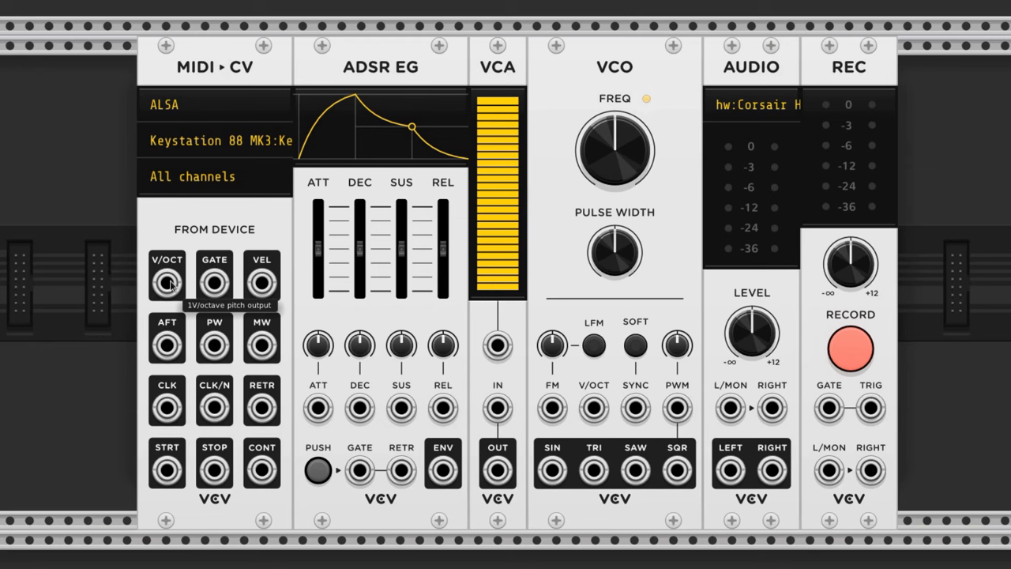
Cable MIDI-CV V/OCT to the VCO pitch input and GATE to the ADSR gate
{"action": "left_click_drag", "start_coordinate": [166, 282], "coordinate": [593, 409]}
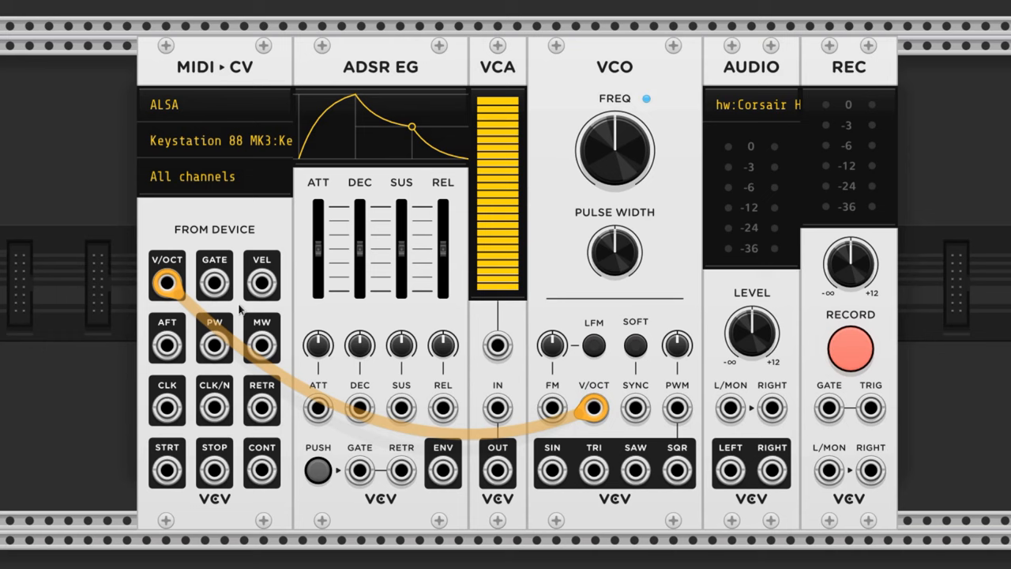
{"action": "left_click_drag", "start_coordinate": [214, 277], "coordinate": [359, 470]}
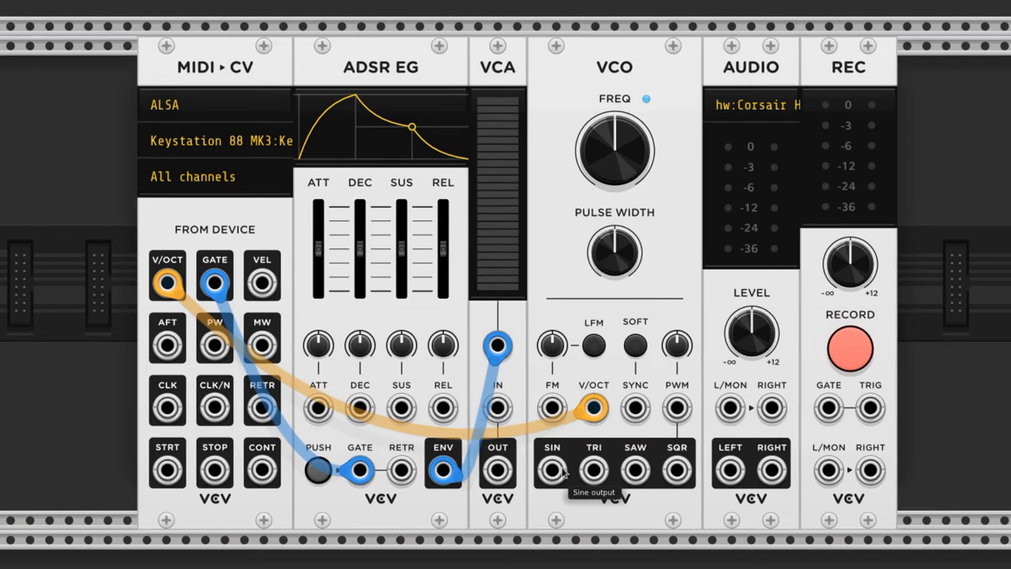
{"action": "mouse_move", "coordinate": [497, 406]}
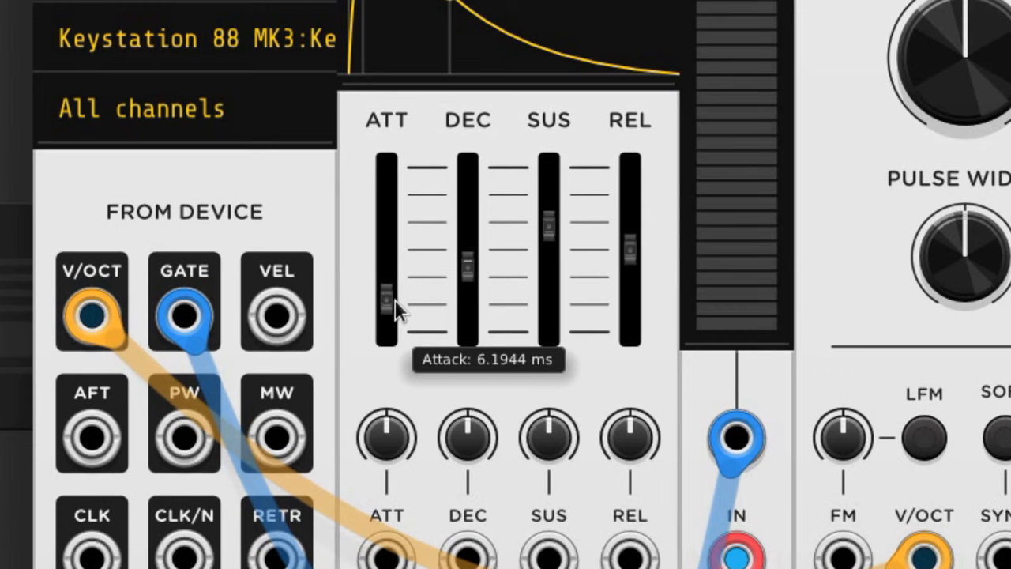
{"action": "mouse_move", "coordinate": [521, 233]}
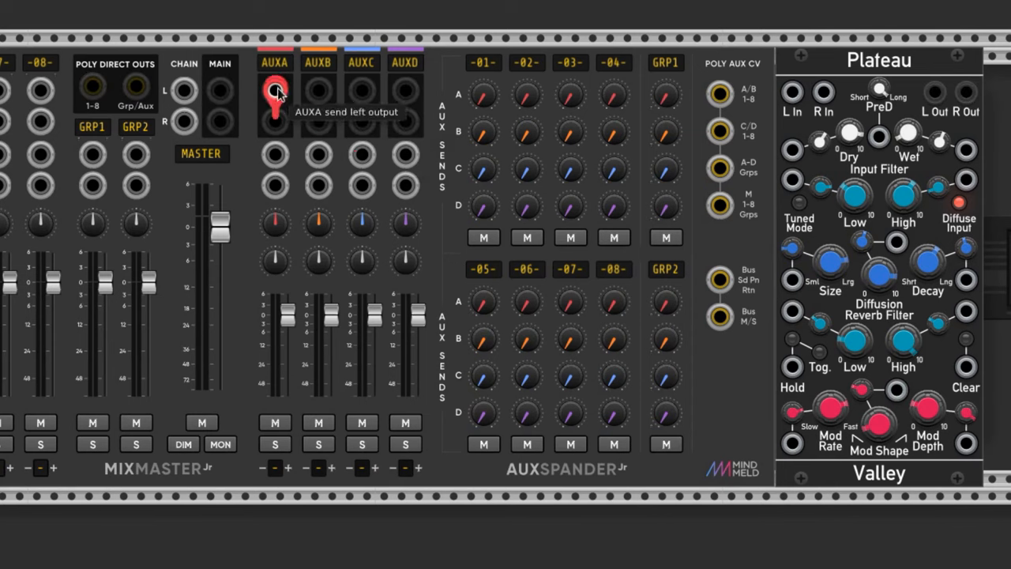
Cable the AuxSpander aux A sends and returns to Plateau
{"action": "left_click_drag", "start_coordinate": [274, 92], "coordinate": [789, 93]}
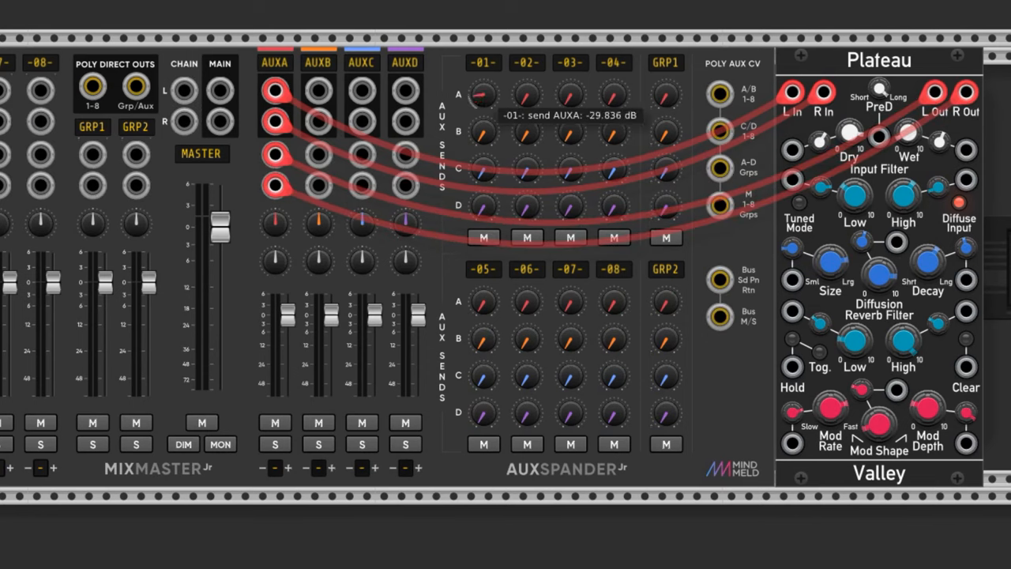
{"action": "left_click_drag", "start_coordinate": [482, 95], "coordinate": [482, 86]}
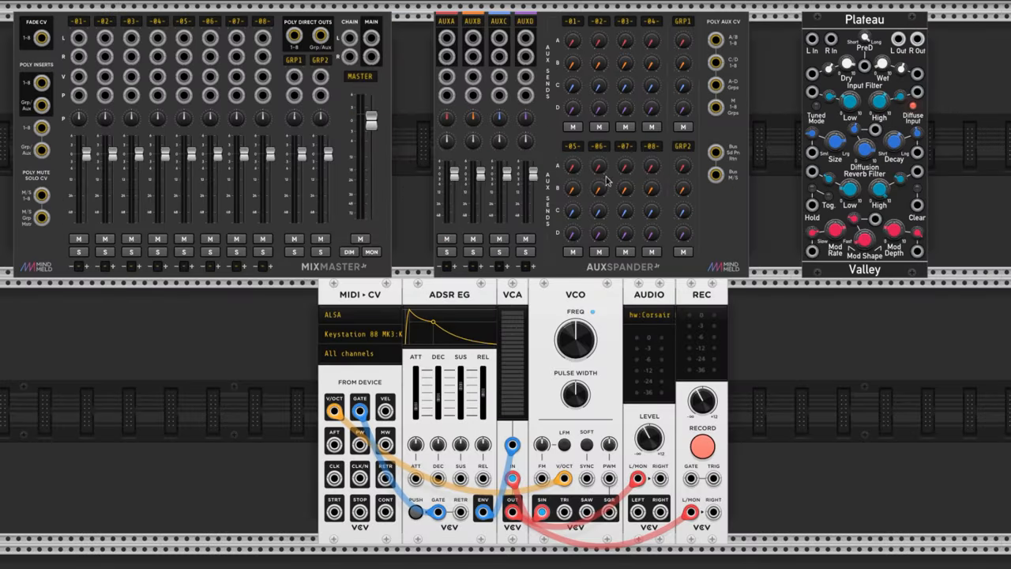
{"action": "mouse_move", "coordinate": [866, 145]}
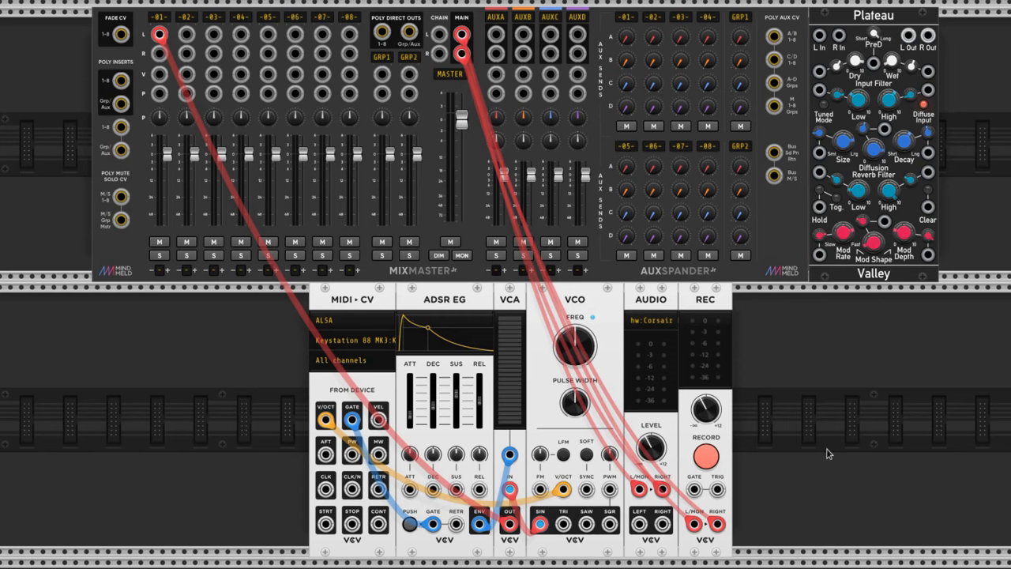
Route aux A sends into Plateau's inputs and set Dry ~90%, Wet ~64%
{"action": "left_click_drag", "start_coordinate": [496, 34], "coordinate": [819, 34]}
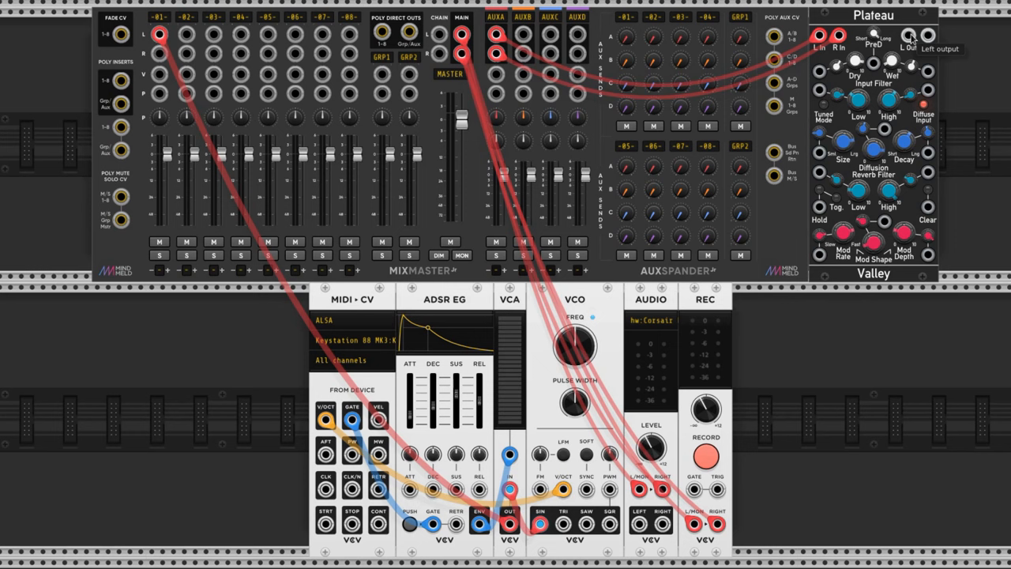
{"action": "left_click", "coordinate": [917, 34]}
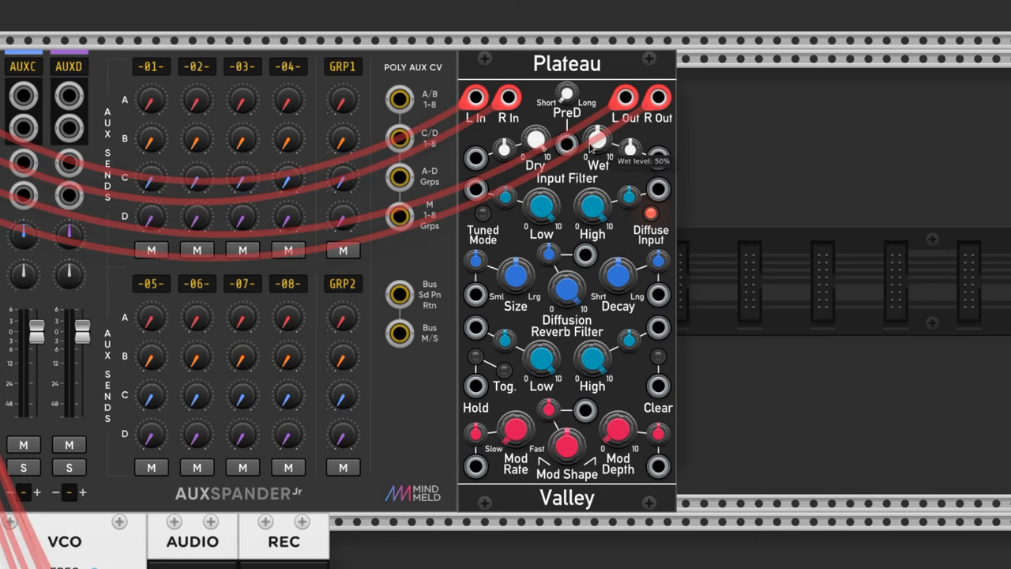
{"action": "left_click_drag", "start_coordinate": [535, 147], "coordinate": [535, 138]}
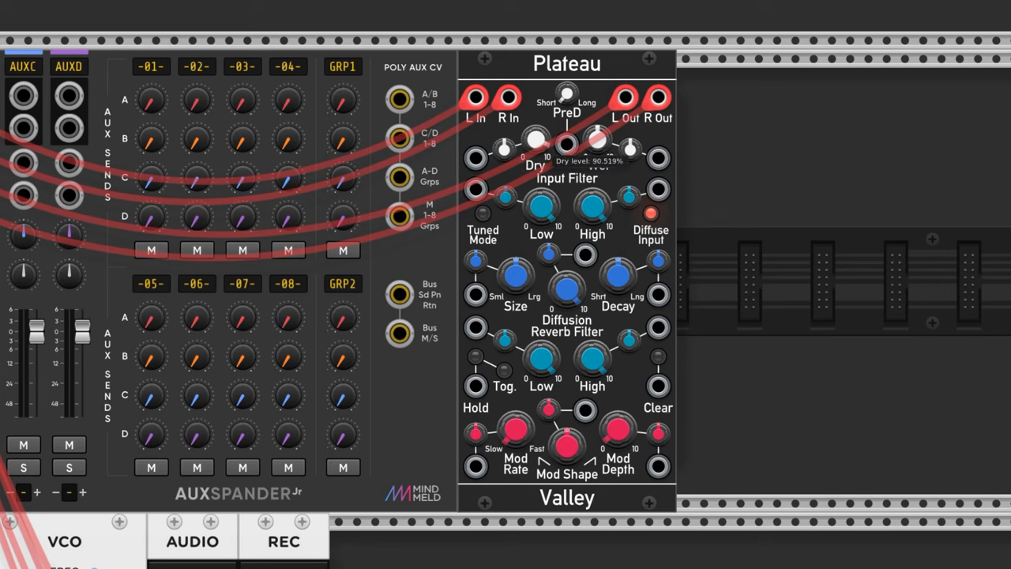
{"action": "left_click_drag", "start_coordinate": [597, 144], "coordinate": [597, 150]}
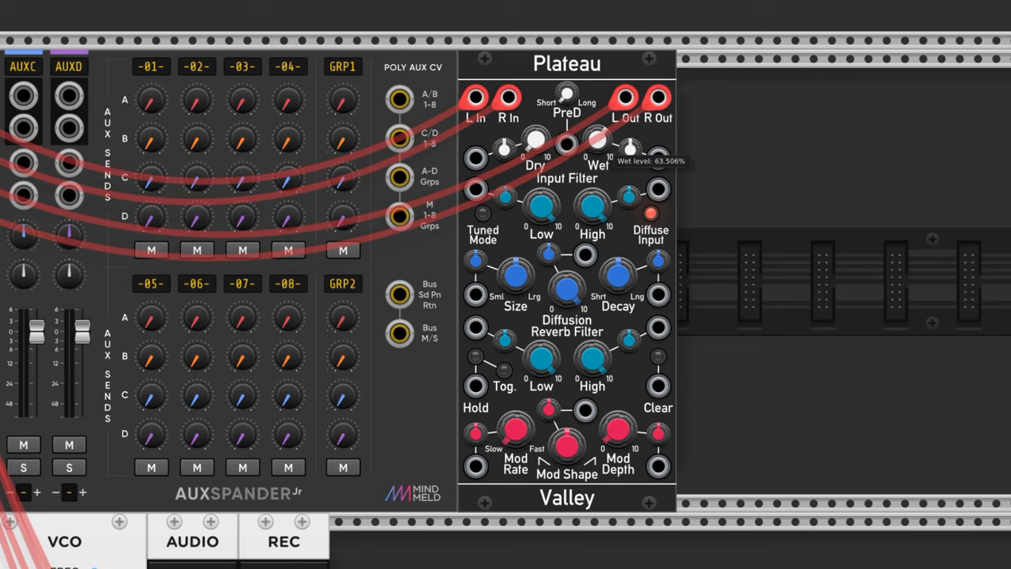
{"action": "mouse_move", "coordinate": [748, 288]}
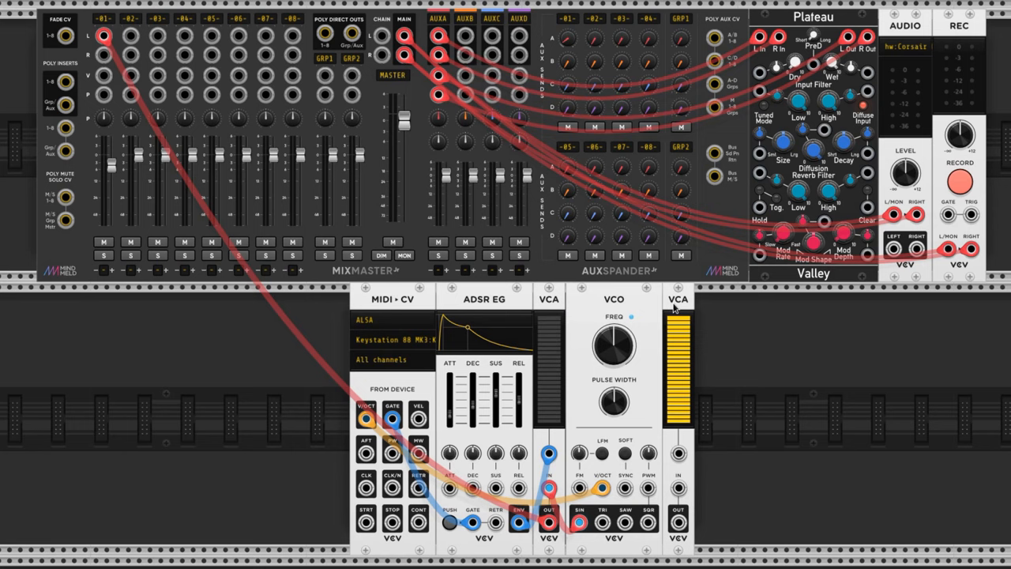
{"action": "mouse_move", "coordinate": [760, 368]}
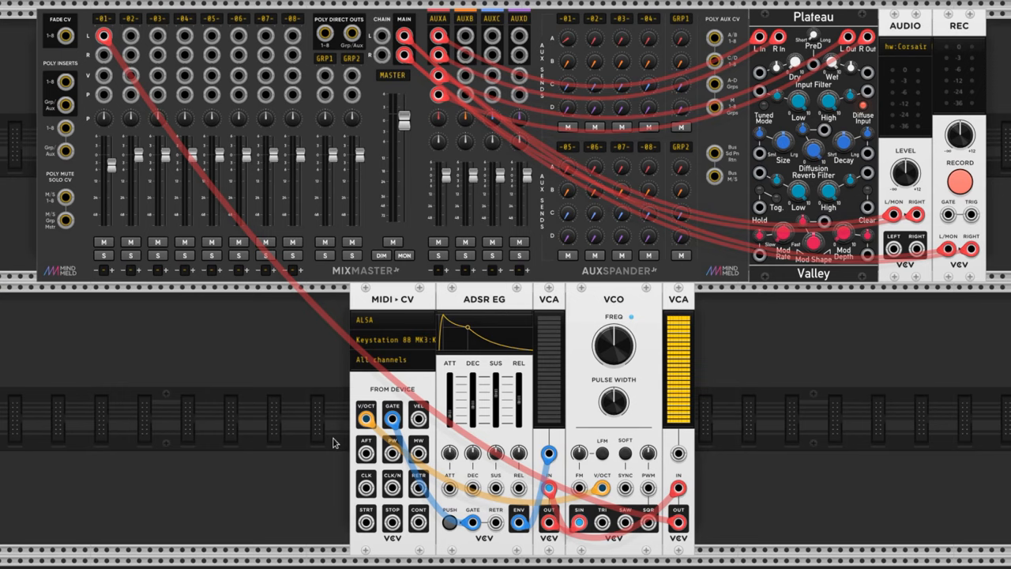
Cable the second VCA into the signal path toward mixer channel 01
{"action": "left_click_drag", "start_coordinate": [419, 410], "coordinate": [678, 454]}
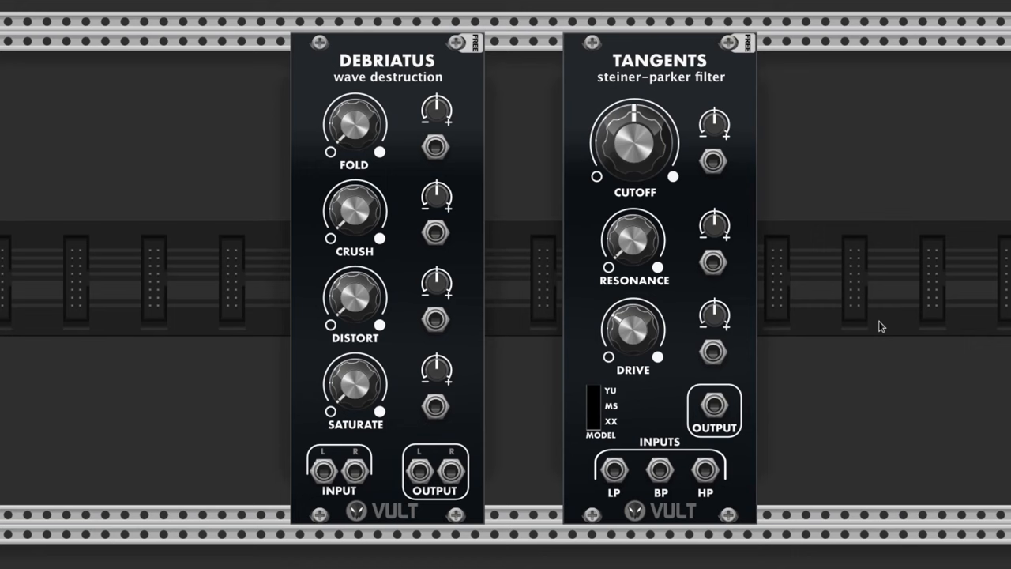
{"action": "mouse_move", "coordinate": [449, 73]}
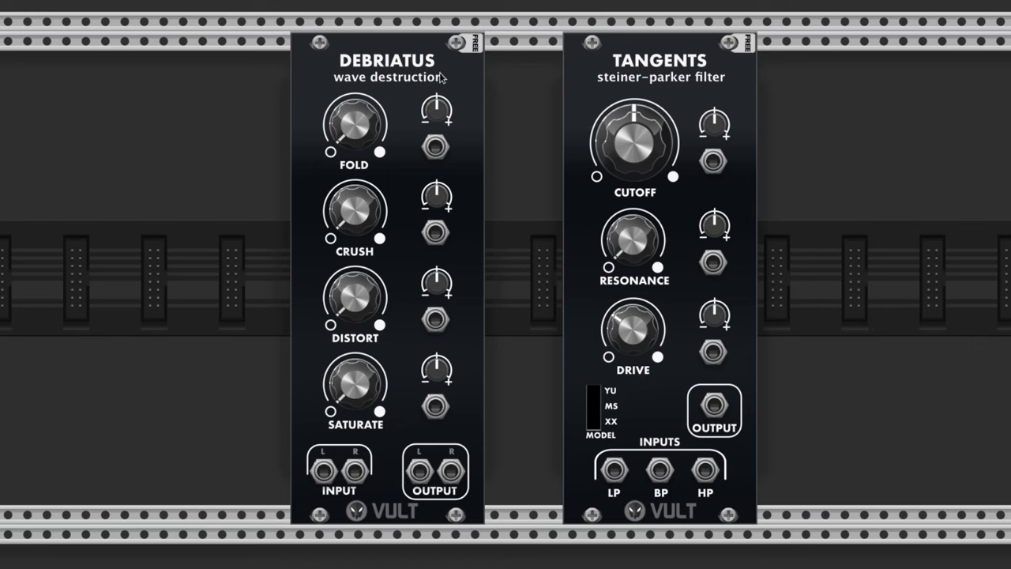
{"action": "mouse_move", "coordinate": [749, 441]}
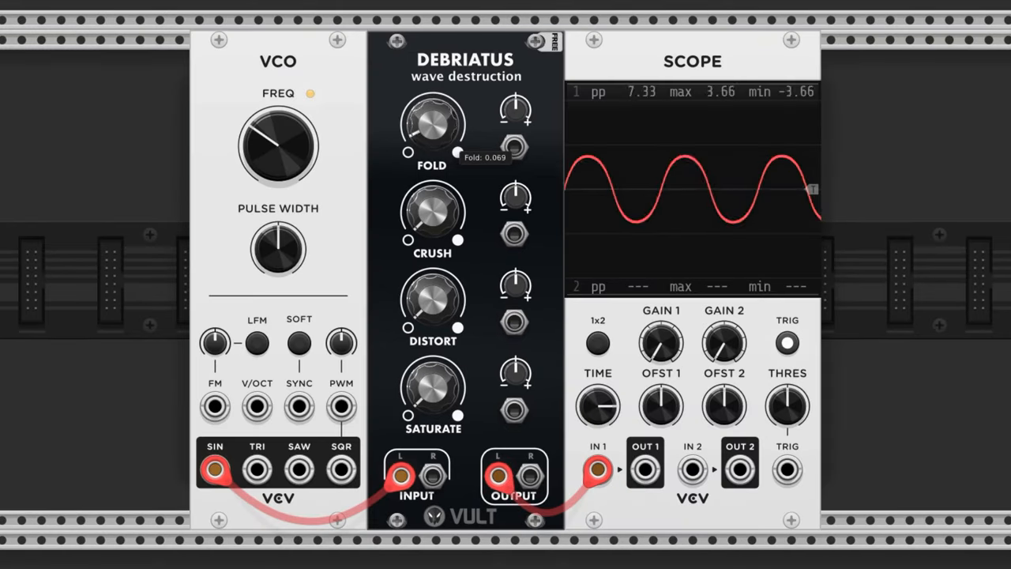
Raise Debriatus fold to about 0.32 and add bit crushing to the sine
{"action": "left_click_drag", "start_coordinate": [431, 211], "coordinate": [431, 190]}
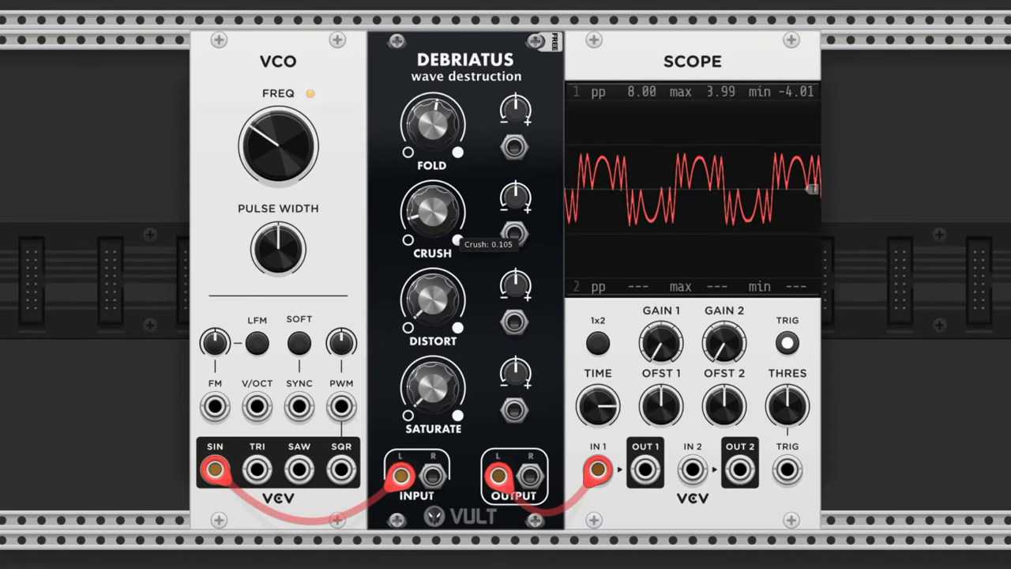
{"action": "left_click_drag", "start_coordinate": [432, 123], "coordinate": [442, 115]}
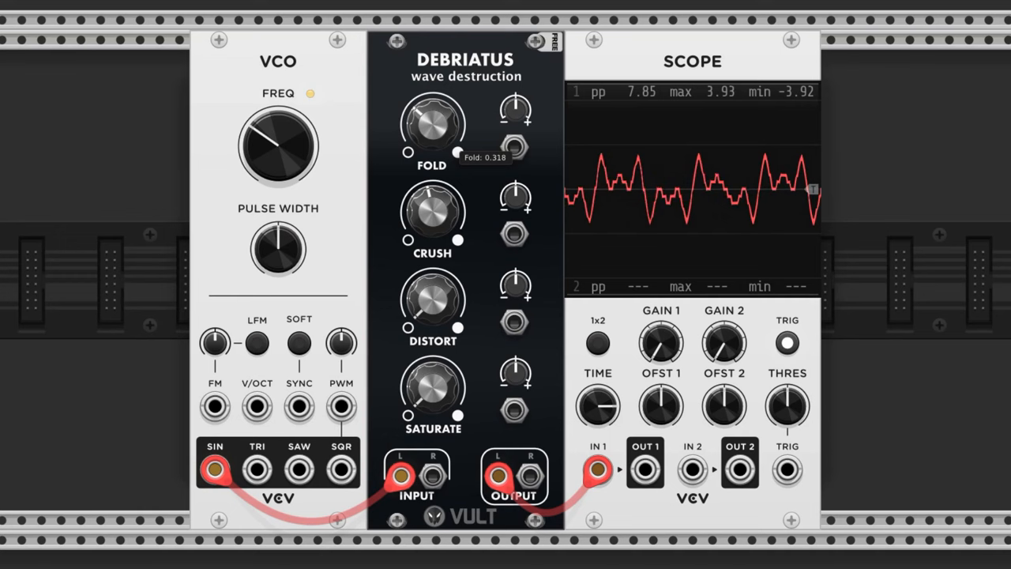
{"action": "left_click_drag", "start_coordinate": [432, 304], "coordinate": [431, 316]}
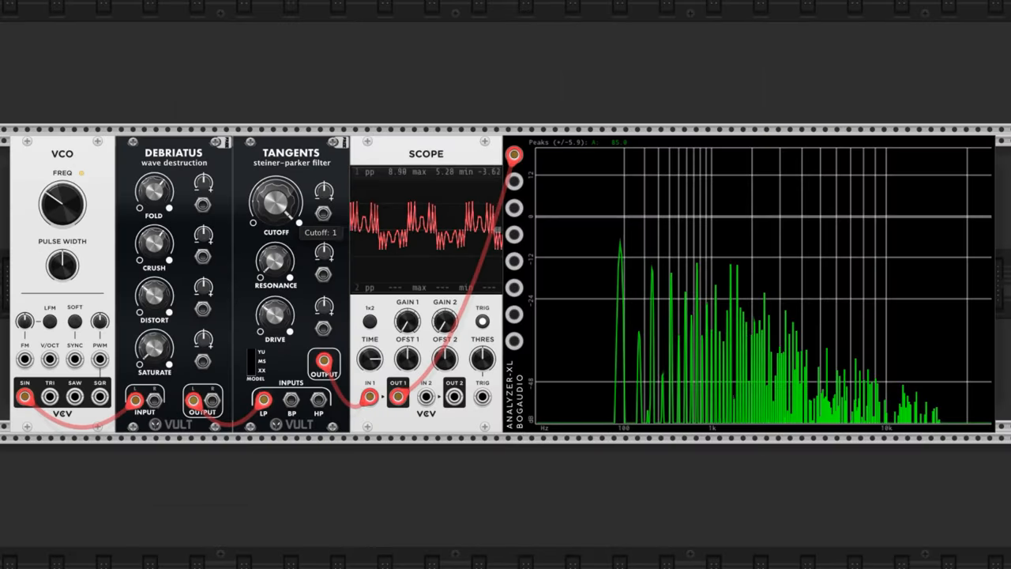
Lower the Tangents cutoff from about 0.65 down to 0.46
{"action": "left_click_drag", "start_coordinate": [274, 201], "coordinate": [285, 213]}
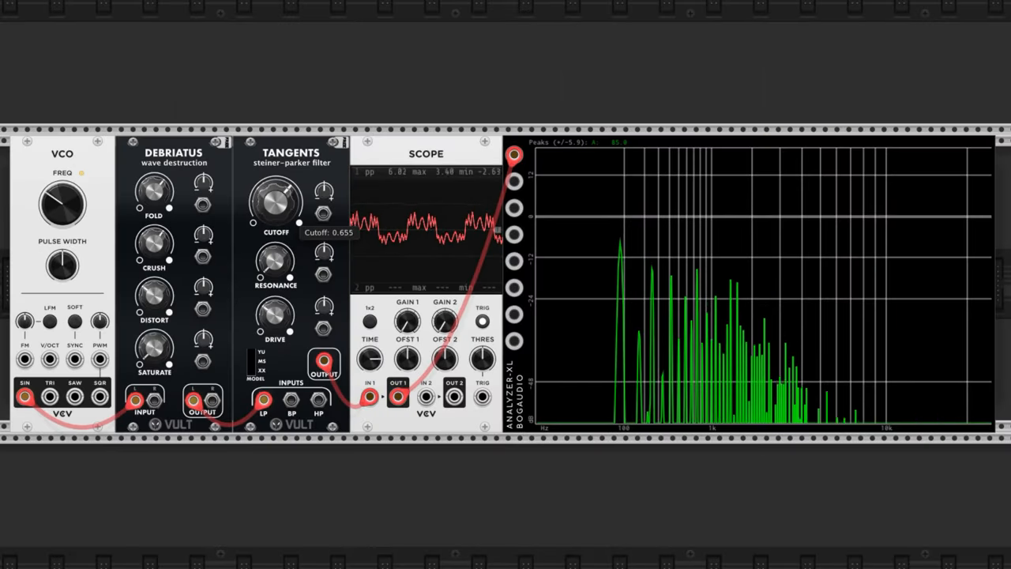
{"action": "left_click_drag", "start_coordinate": [274, 202], "coordinate": [274, 221]}
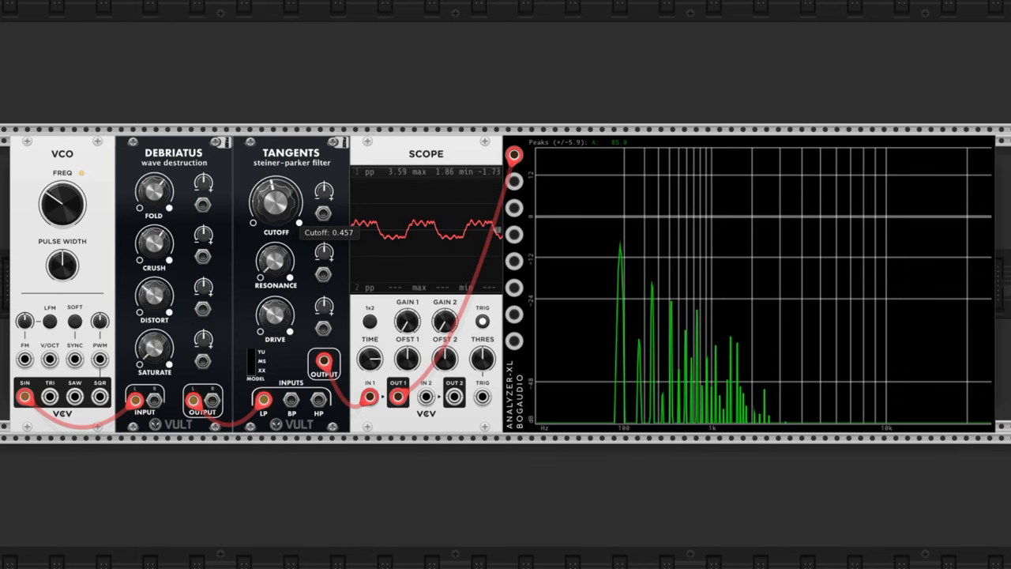
{"action": "left_click_drag", "start_coordinate": [272, 202], "coordinate": [285, 193]}
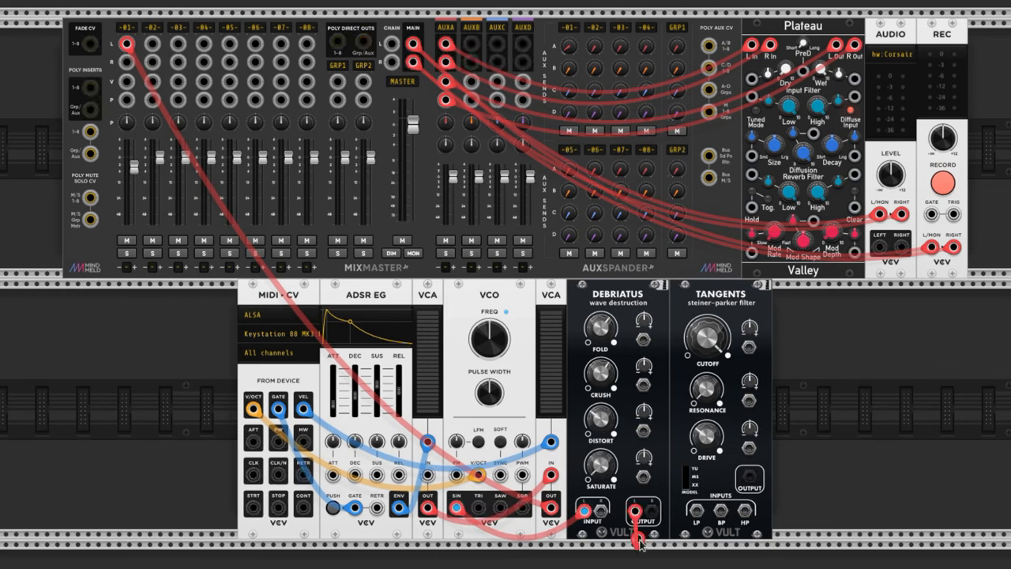
Cable Debriatus OUTPUT L onward into the Tangents input
{"action": "left_click_drag", "start_coordinate": [643, 517], "coordinate": [694, 515]}
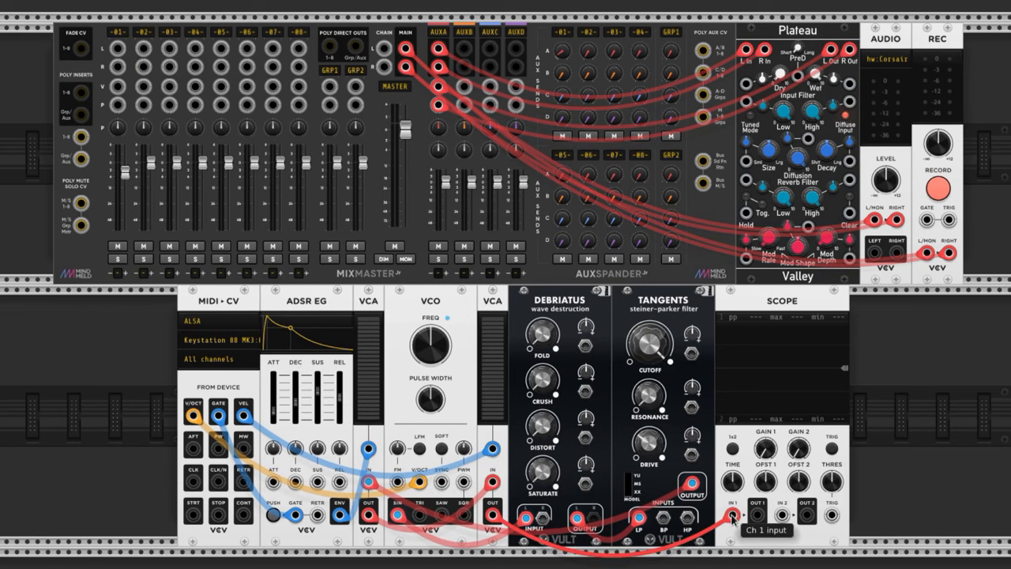
Patch Tangents output into Scope IN 1 and set its time scale to about 328 ms
{"action": "left_click_drag", "start_coordinate": [731, 515], "coordinate": [120, 51]}
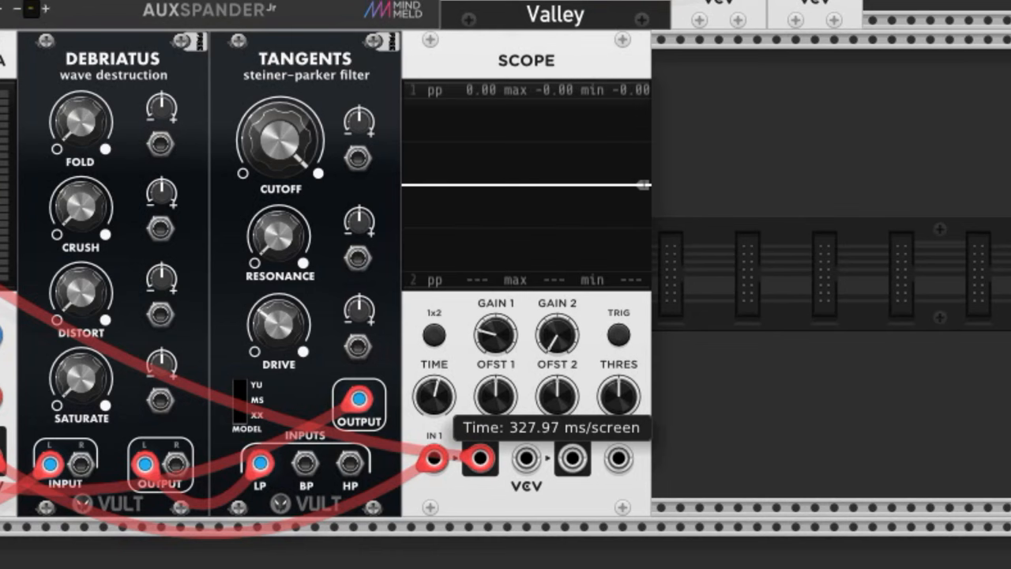
{"action": "left_click_drag", "start_coordinate": [433, 394], "coordinate": [438, 414]}
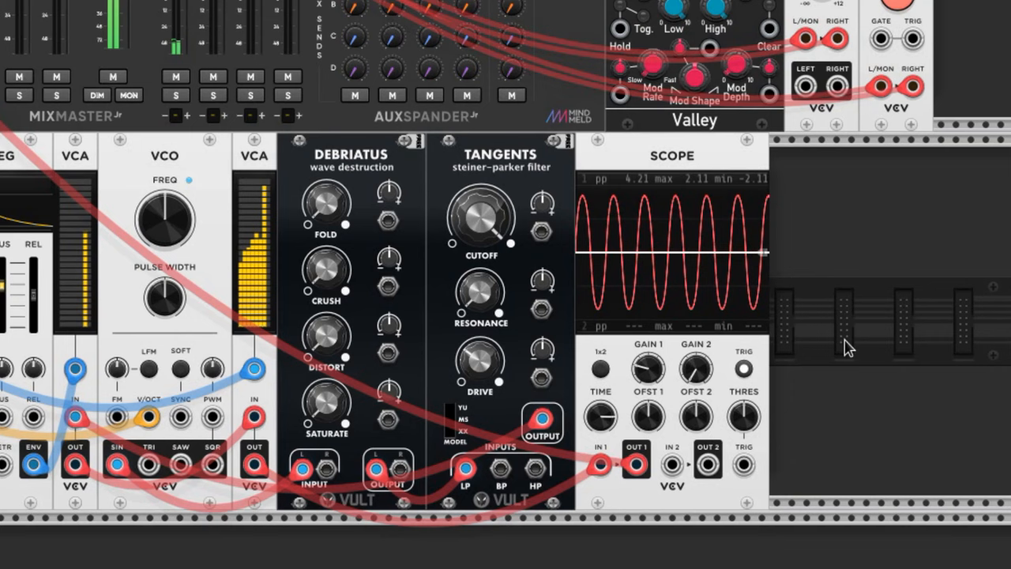
Raise Debriatus crush to about 0.77, then lower Tangents cutoff to about 0.64
{"action": "left_click_drag", "start_coordinate": [480, 220], "coordinate": [480, 252]}
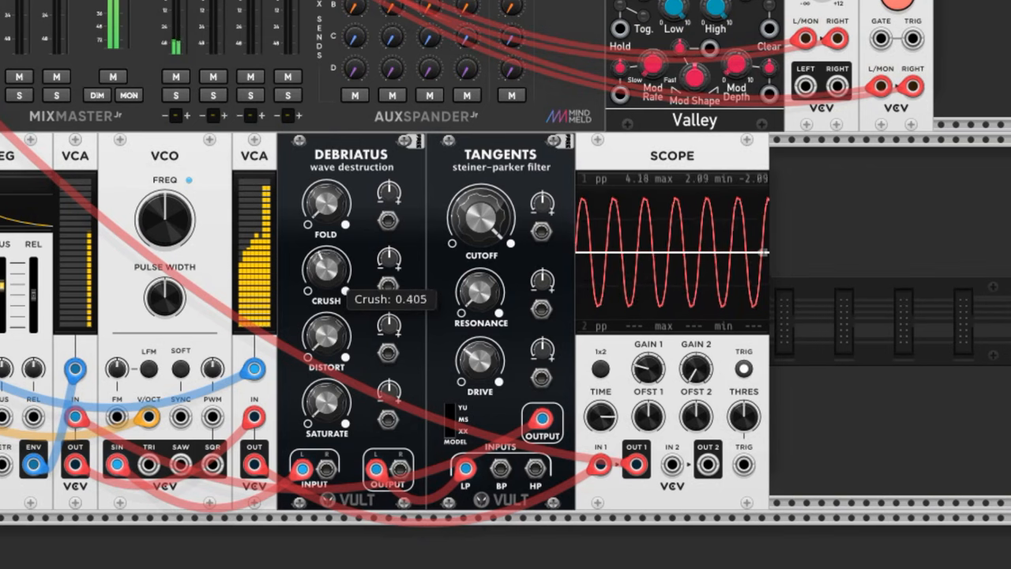
{"action": "left_click_drag", "start_coordinate": [324, 269], "coordinate": [324, 245]}
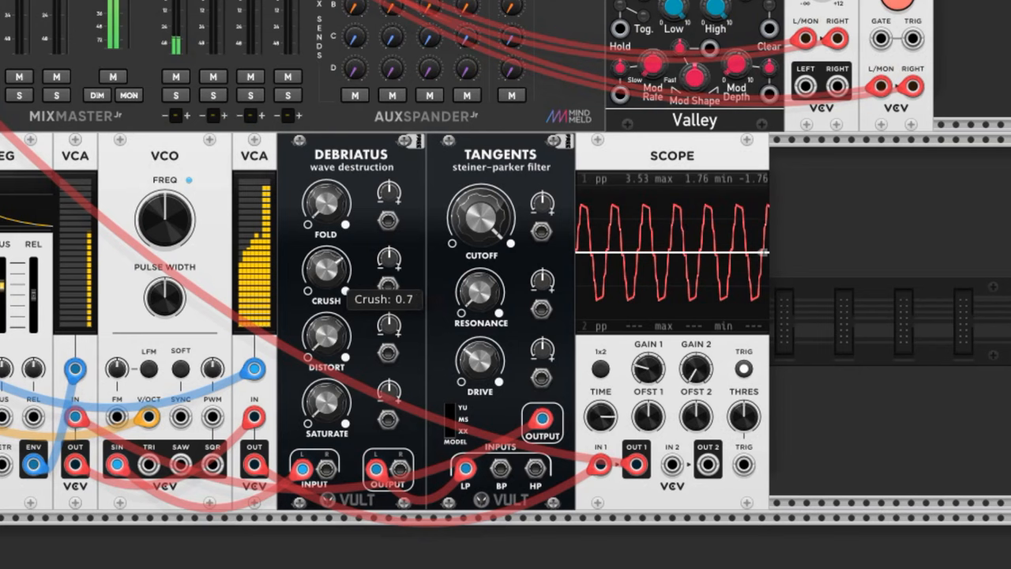
{"action": "left_click_drag", "start_coordinate": [324, 273], "coordinate": [326, 264]}
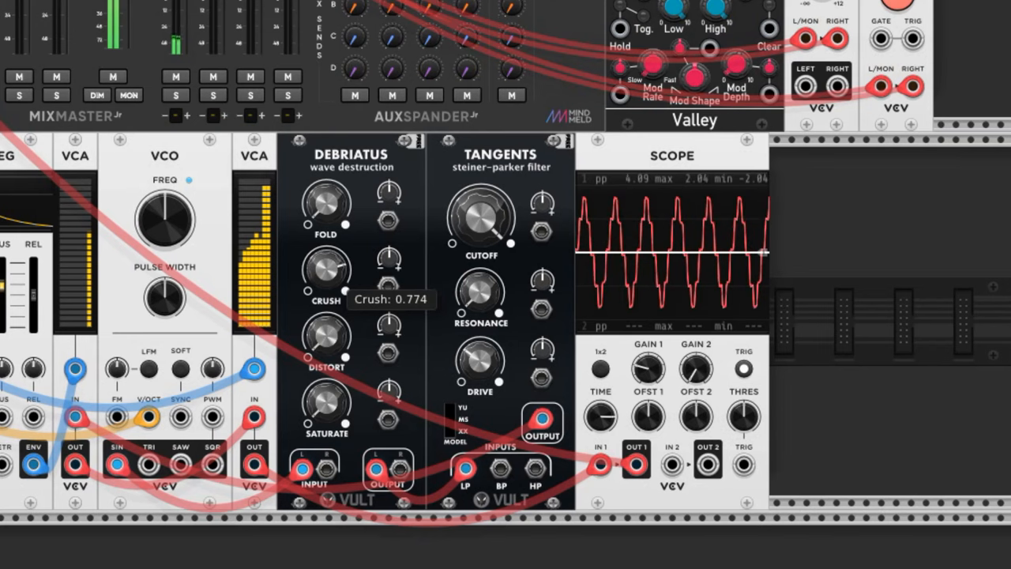
{"action": "left_click_drag", "start_coordinate": [479, 220], "coordinate": [479, 213]}
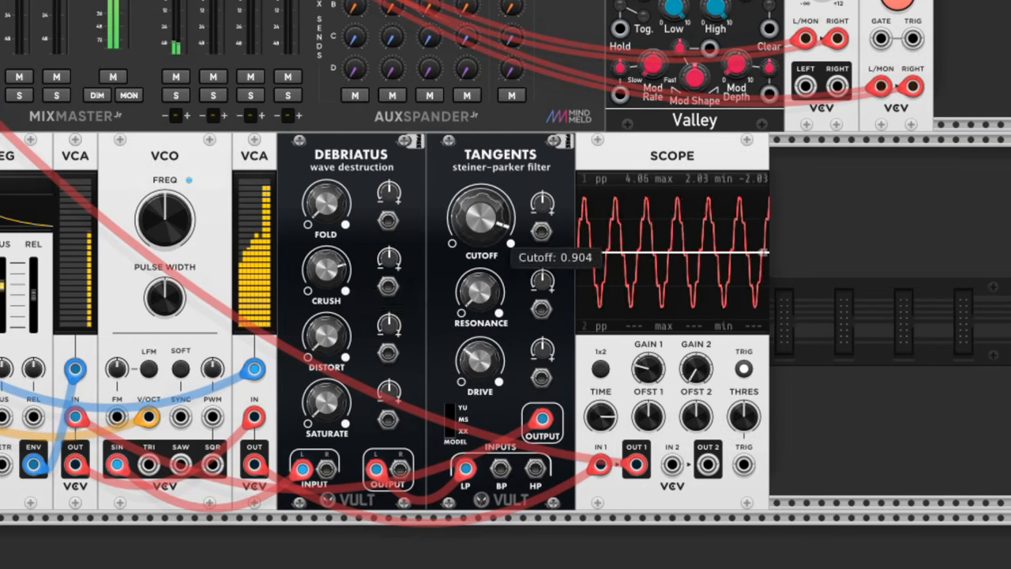
{"action": "left_click_drag", "start_coordinate": [479, 221], "coordinate": [479, 245]}
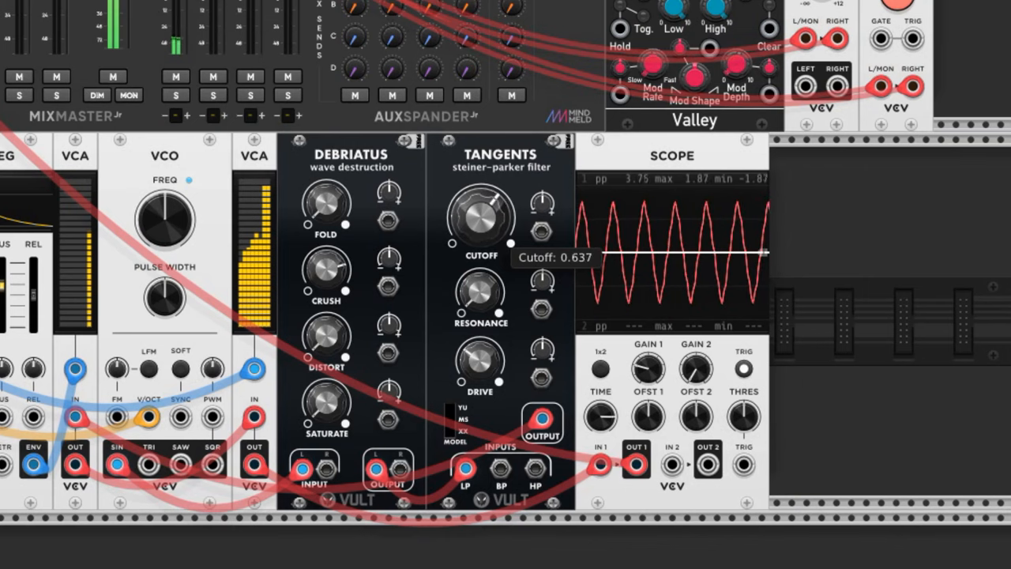
{"action": "mouse_move", "coordinate": [322, 282]}
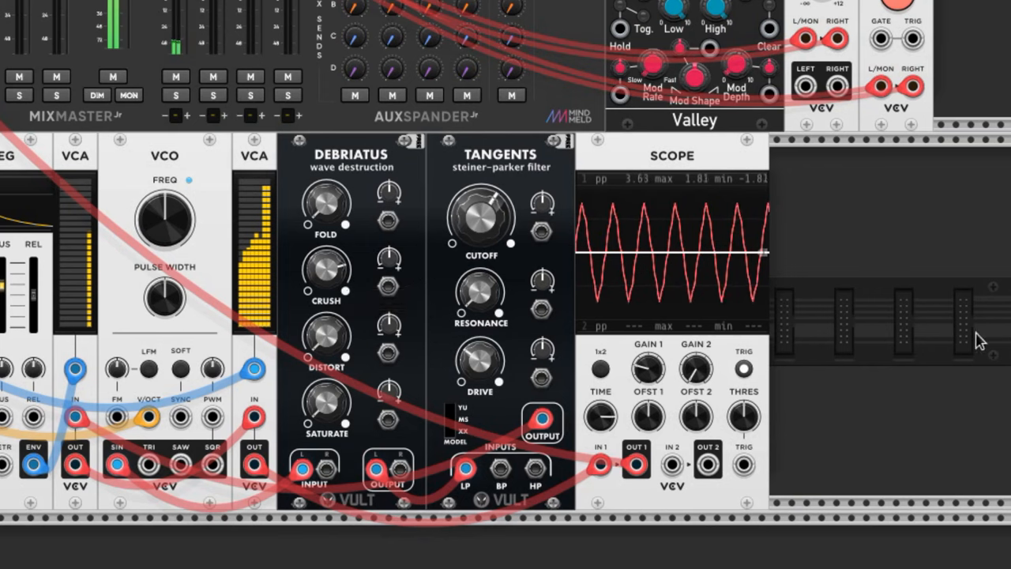
{"action": "mouse_move", "coordinate": [999, 353]}
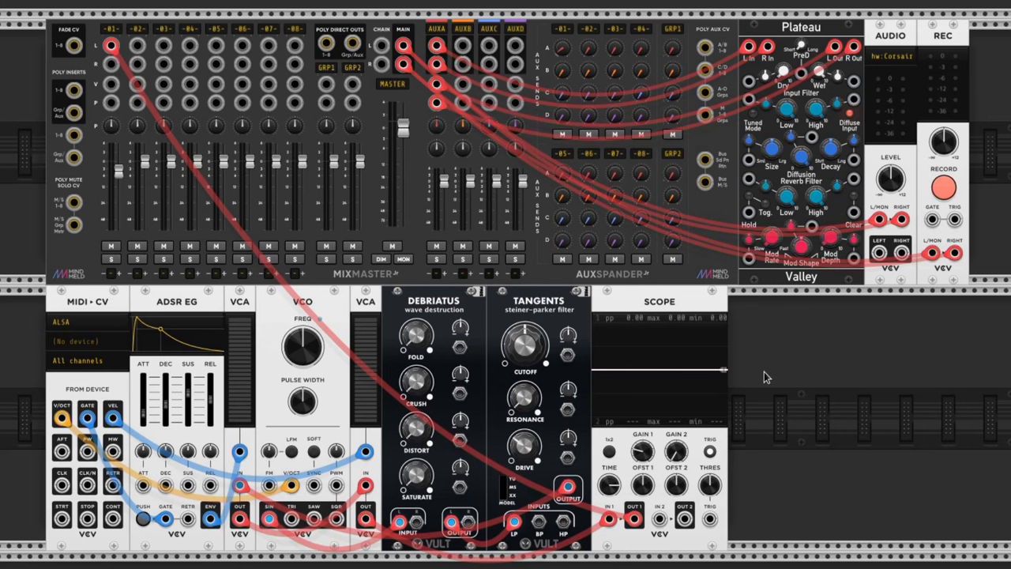
{"action": "mouse_move", "coordinate": [444, 329]}
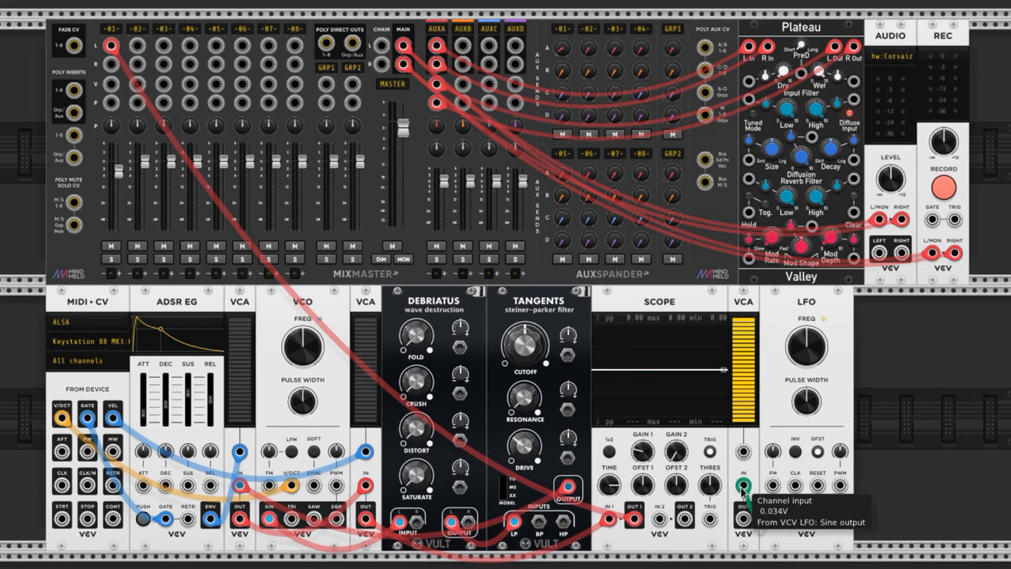
{"action": "mouse_move", "coordinate": [745, 523]}
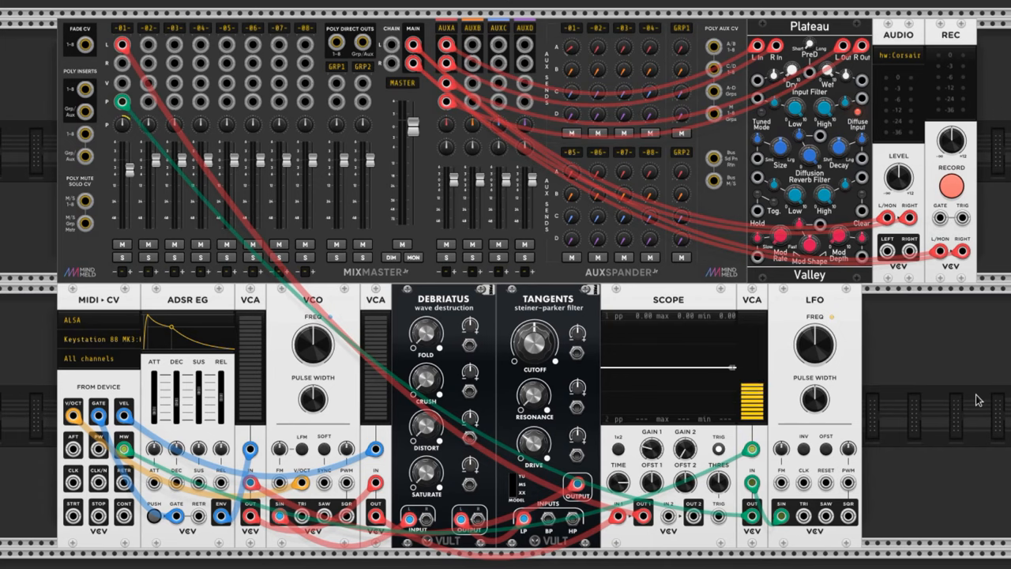
{"action": "mouse_move", "coordinate": [934, 453]}
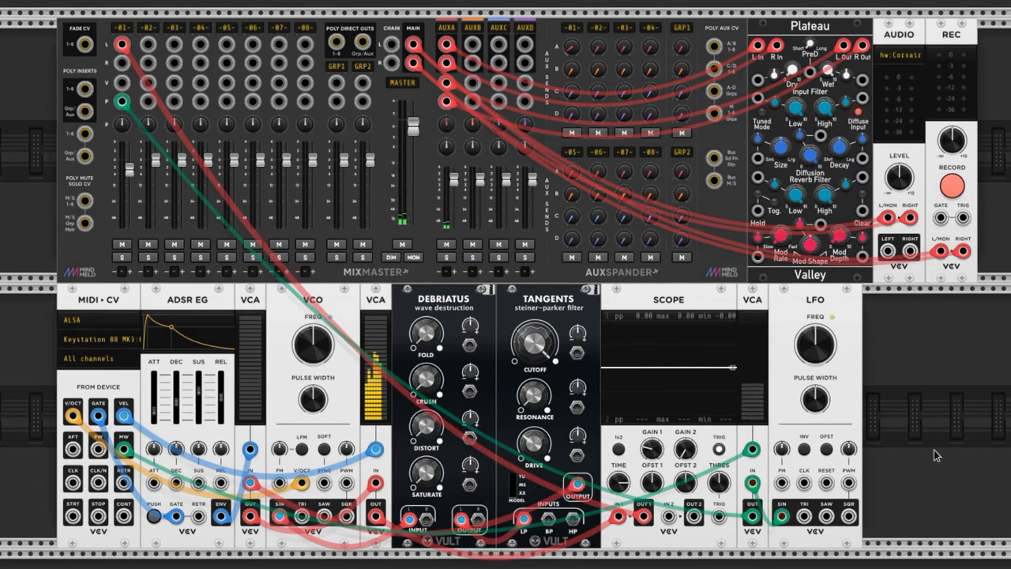
{"action": "mouse_move", "coordinate": [816, 347]}
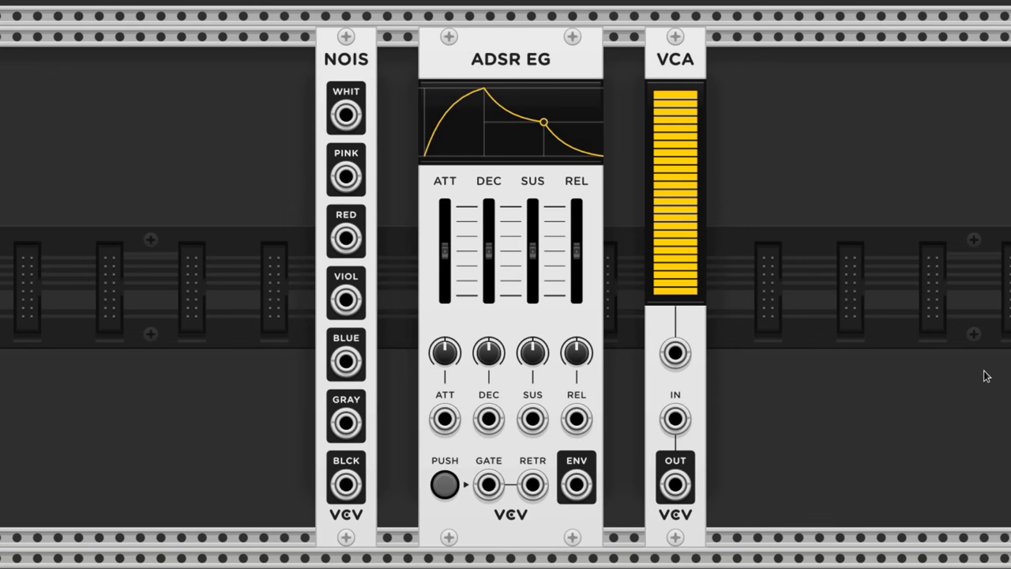
{"action": "mouse_move", "coordinate": [436, 136]}
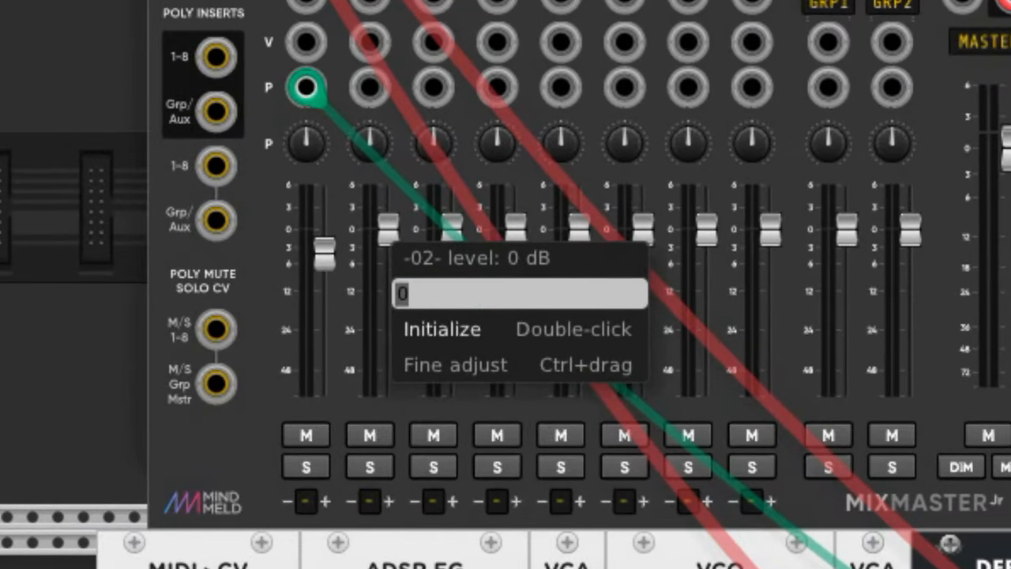
Enter -60 dB as the level for MixMaster channel 2's fader
{"action": "type", "text": "-60"}
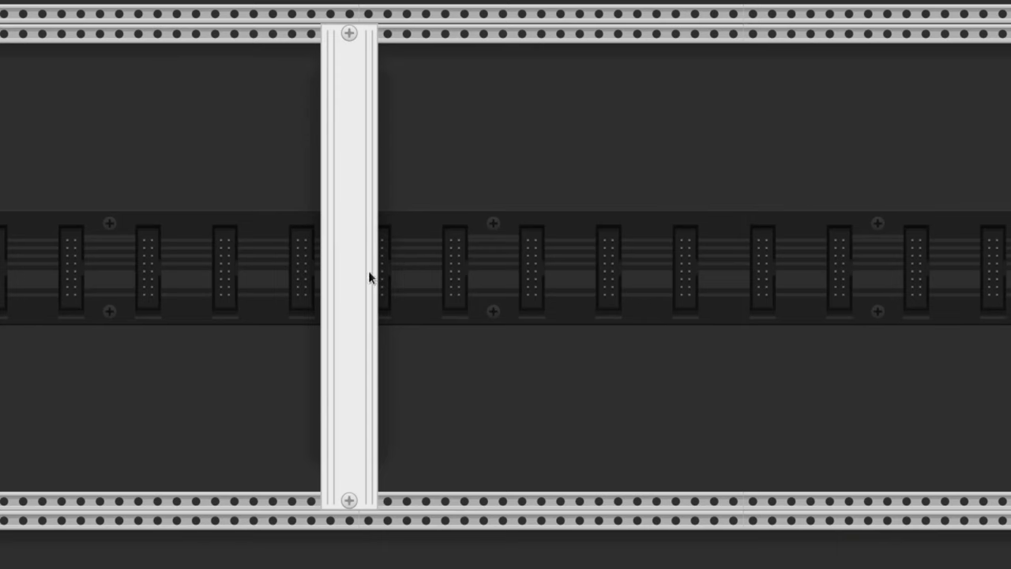
{"action": "mouse_move", "coordinate": [277, 289]}
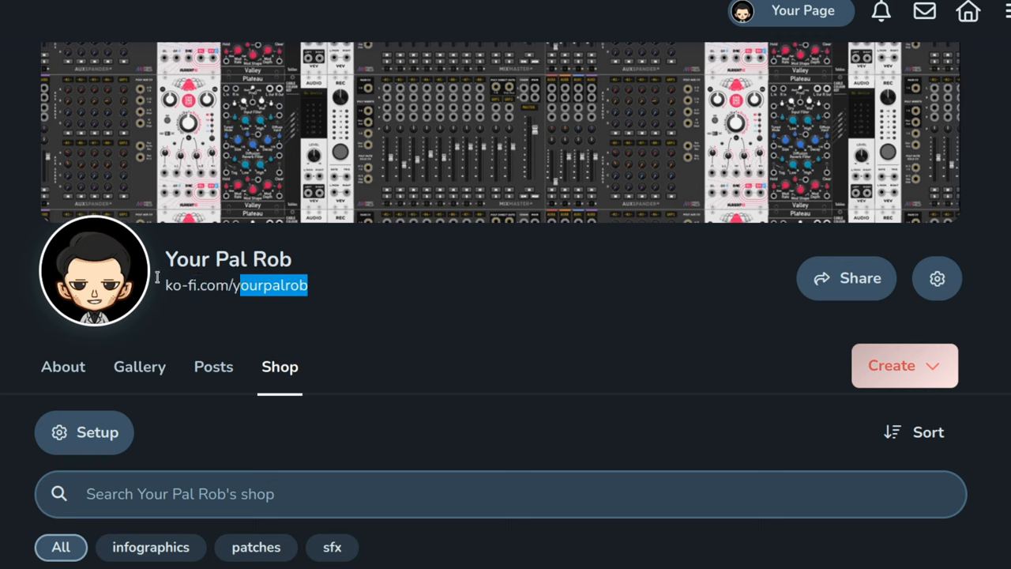
Scroll down the Ko-fi shop to show free sound-effect packs and the VCV Rack Cheat Sheet
{"action": "scroll", "scroll_direction": "down", "scroll_amount": 3}
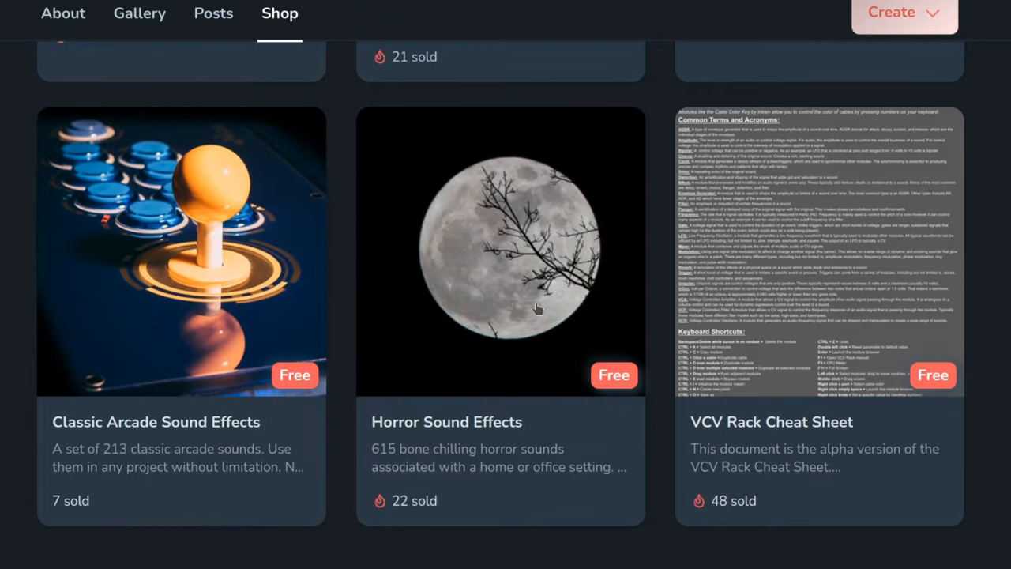